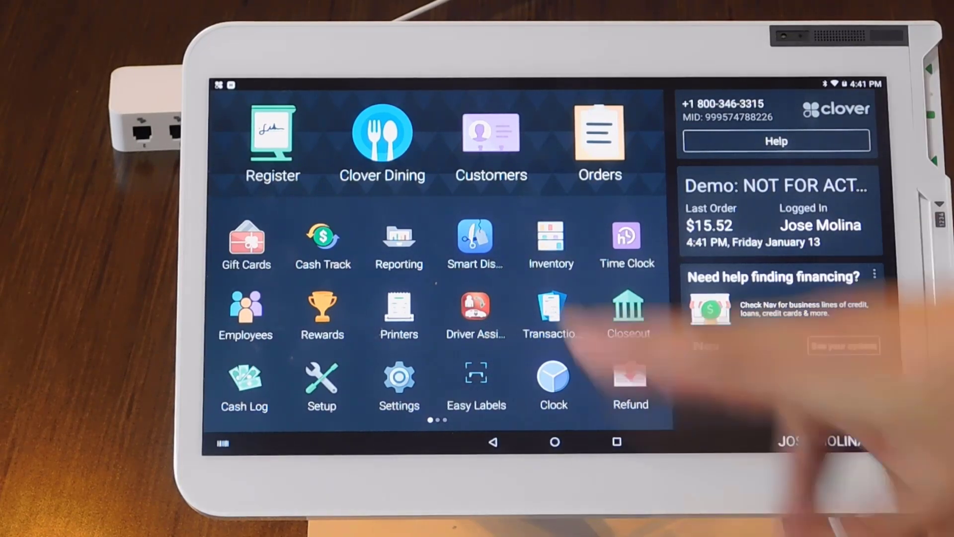
Launch Clover Dining from the home screen and load the Mike's Main Dining floor plan
click(382, 133)
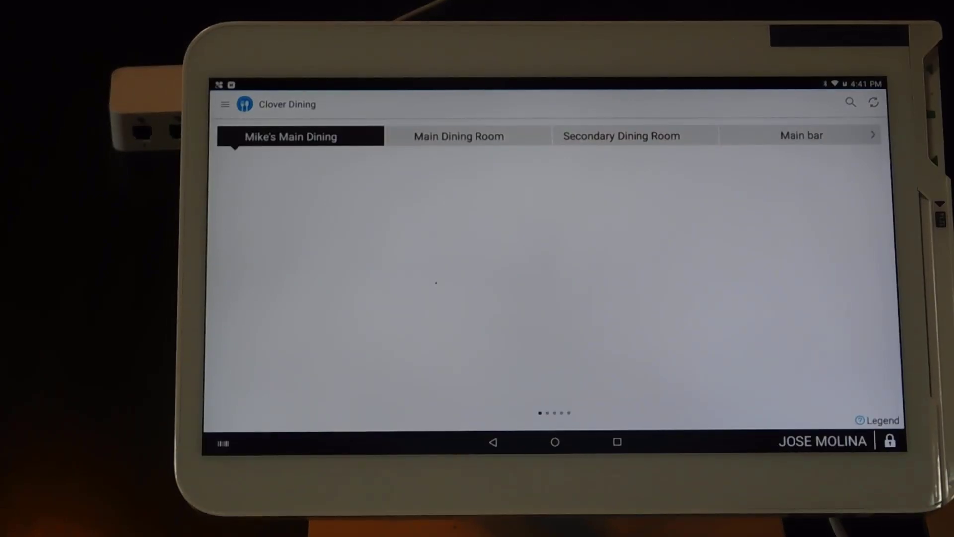
click(523, 256)
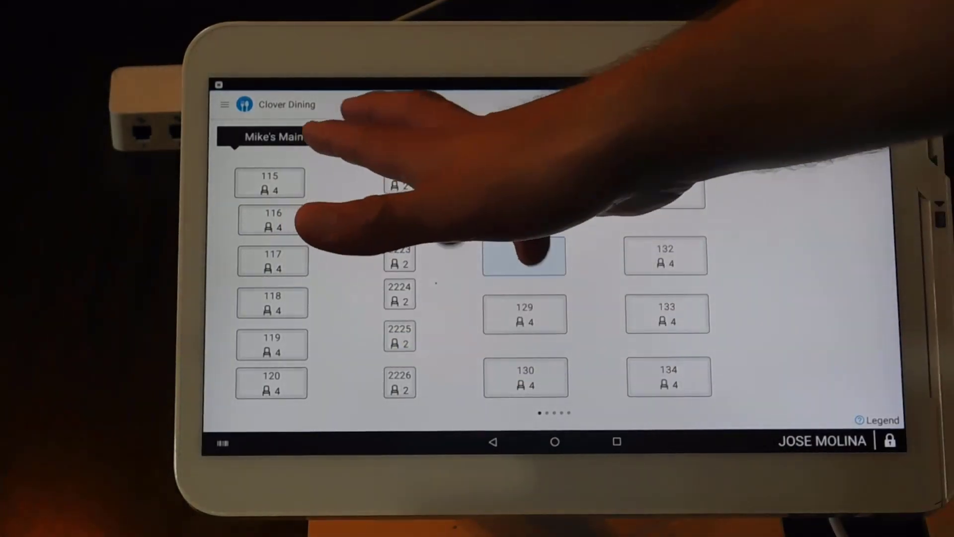
Switch the floor plan view to the Main Dining Room section
click(458, 136)
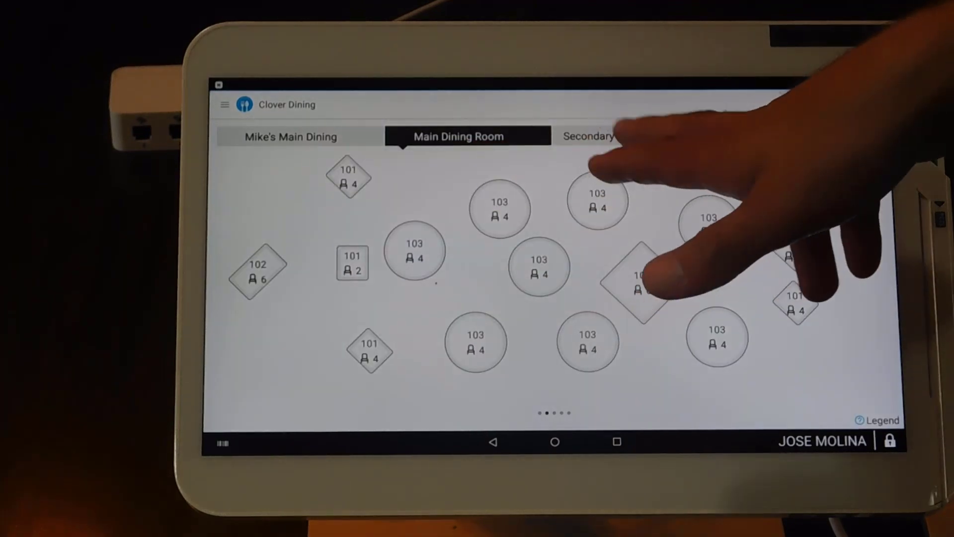
click(586, 136)
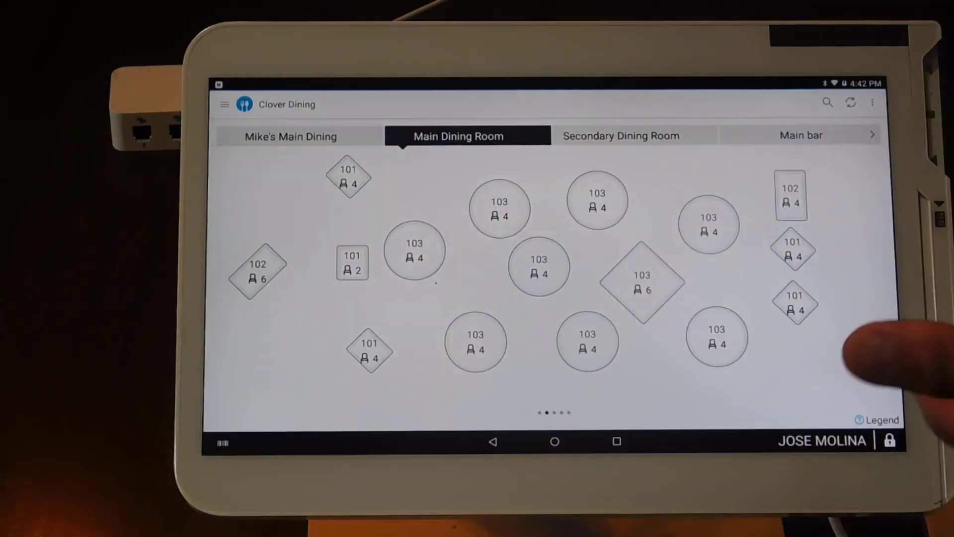
click(539, 267)
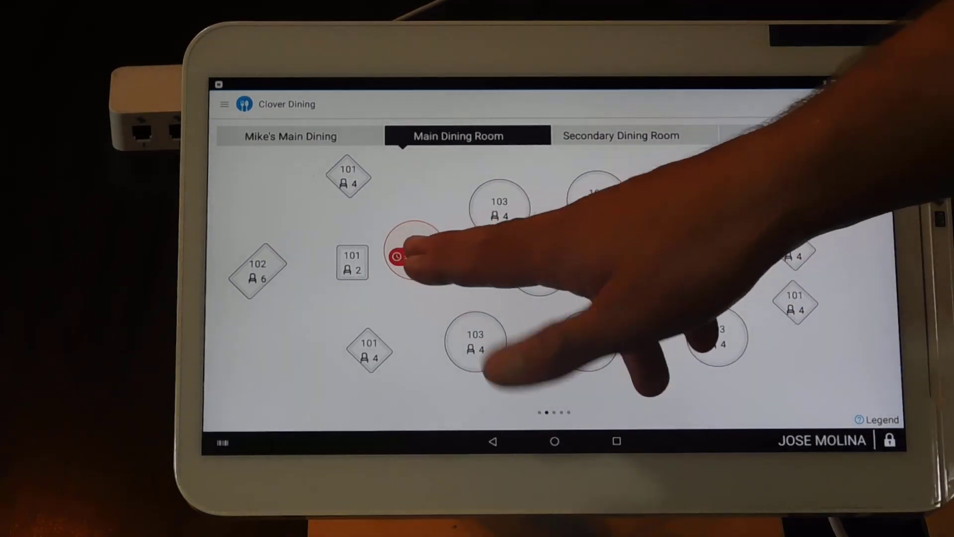
Open the order on red occupied table 103, showing four guests and their items
click(399, 255)
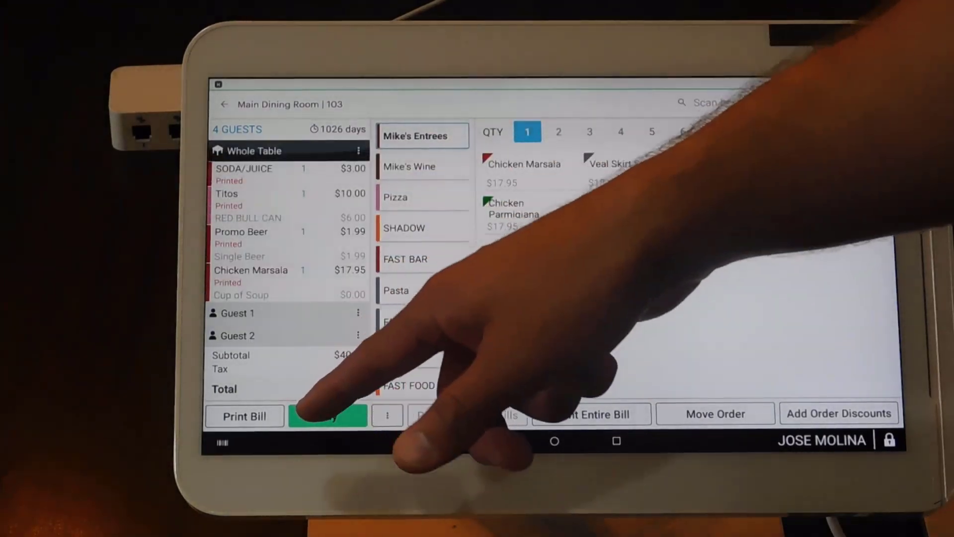
Move the whole-table drinks to Guest 1 and remaining items to Guest 2, then exit
click(328, 415)
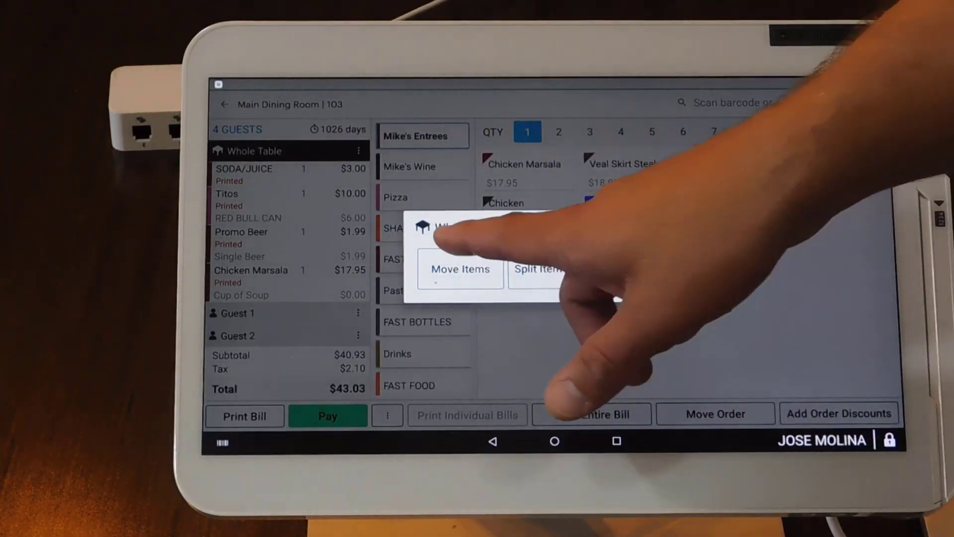
click(460, 269)
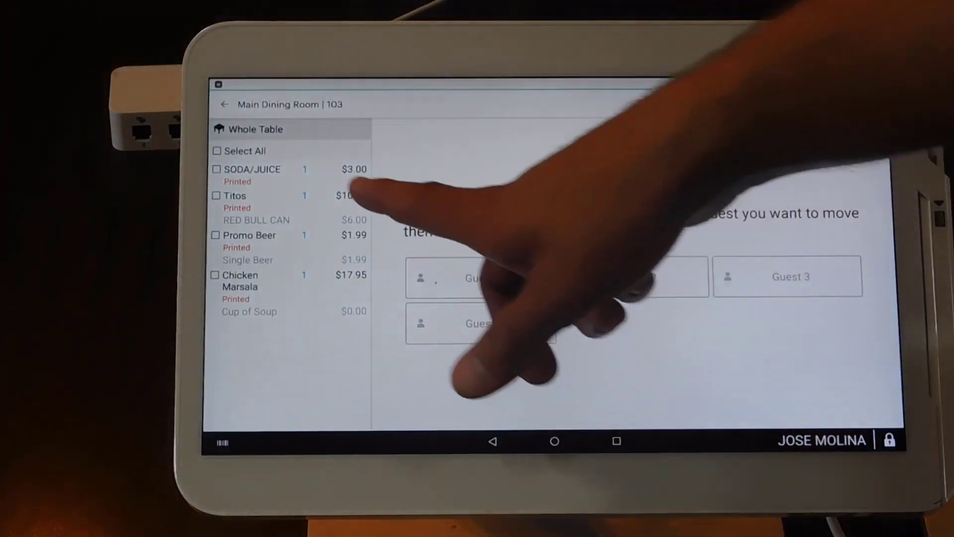
click(216, 169)
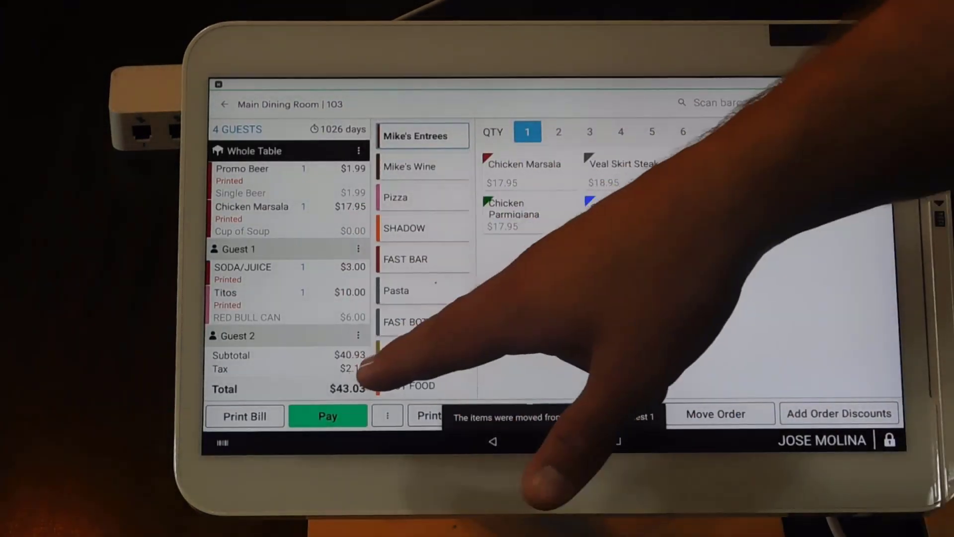
click(359, 151)
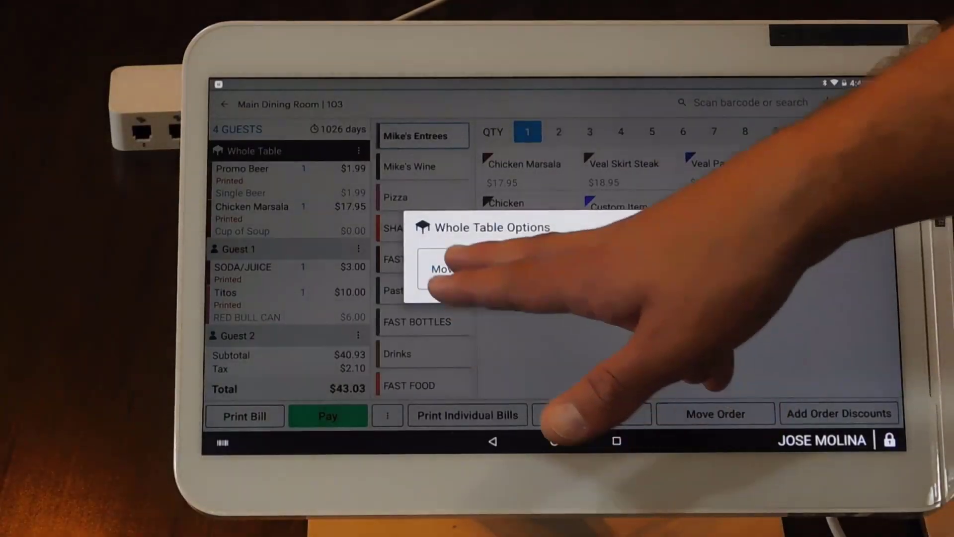
click(440, 268)
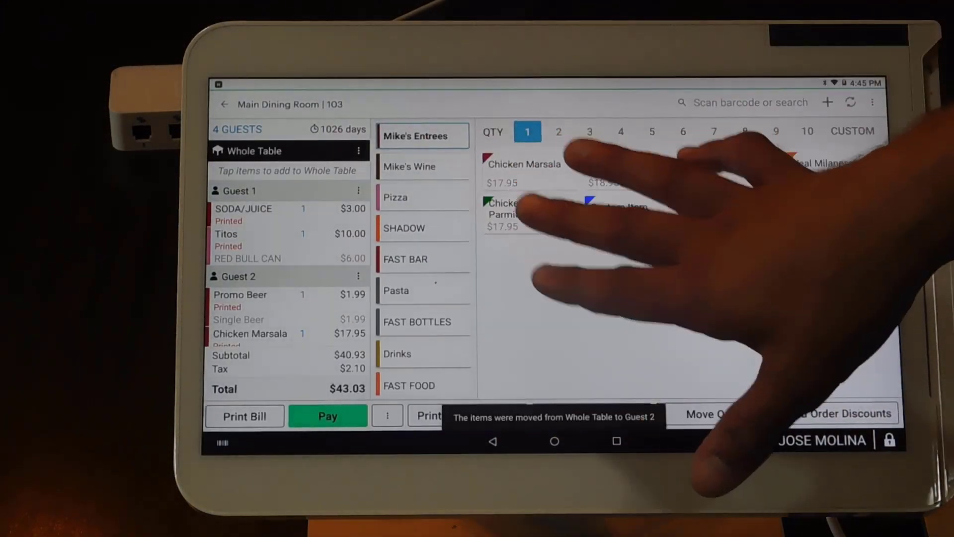
click(224, 104)
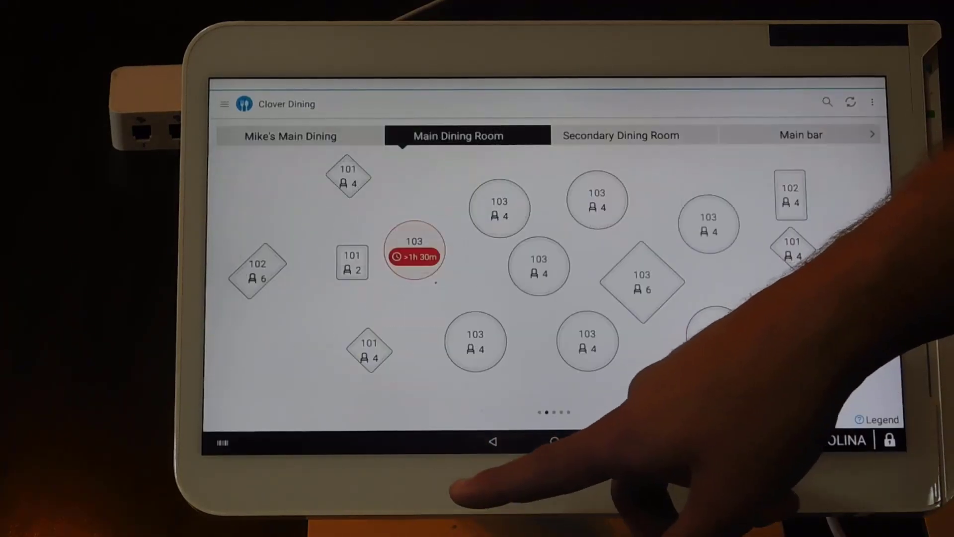
Reopen table 103's order to view the Guest 1 and Guest 2 item split
click(537, 266)
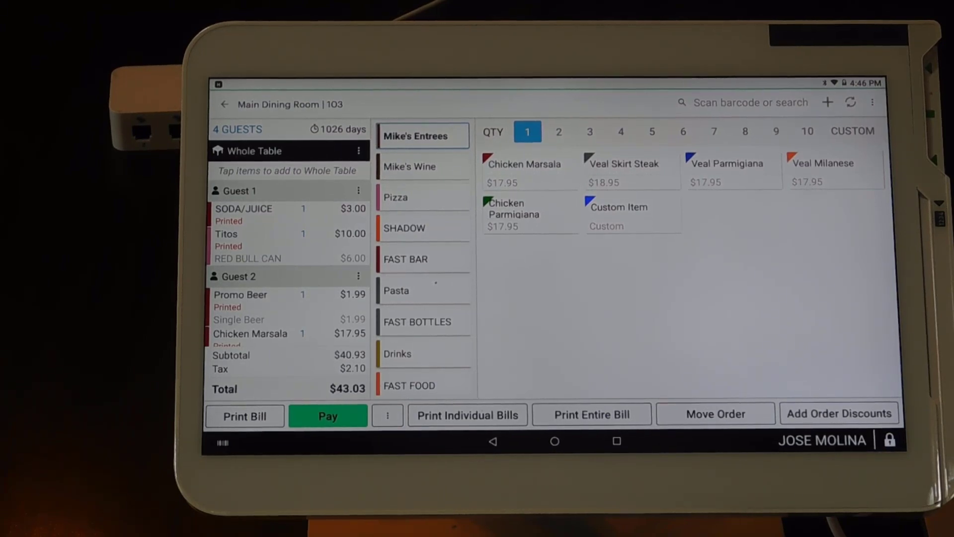
Apply the Coupon -$1.50 discount for a $41.45 total and begin Move Order
click(839, 414)
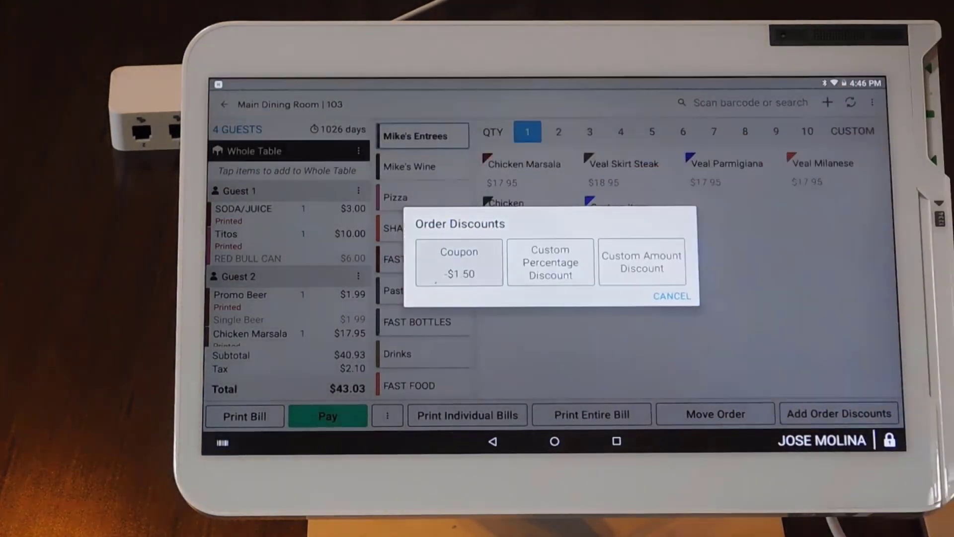
click(459, 262)
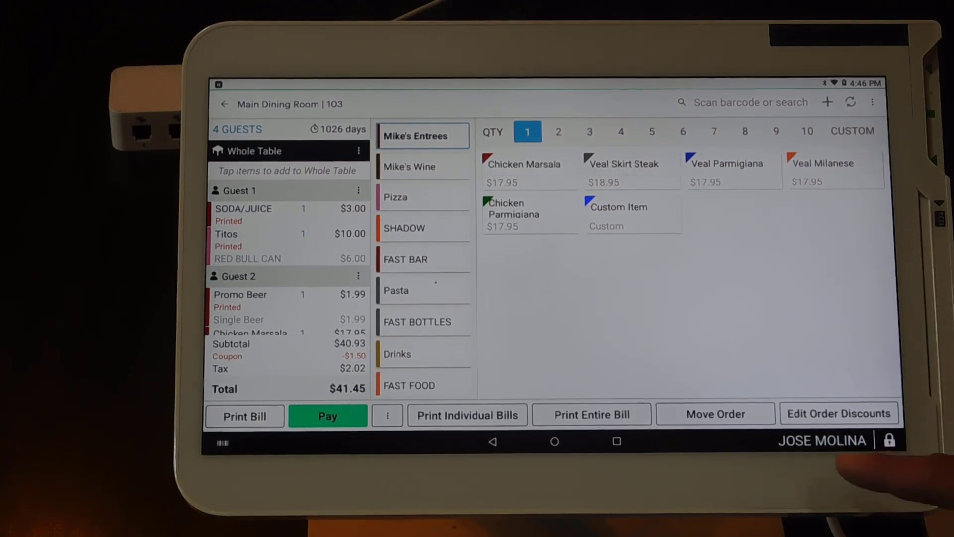
click(715, 414)
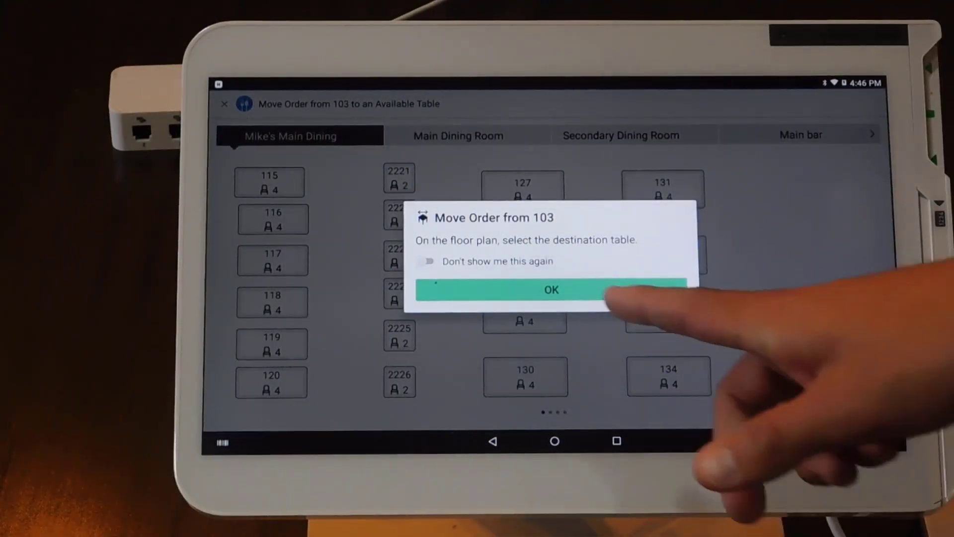
Move the order from table 103 to table 120 and open it there
click(550, 289)
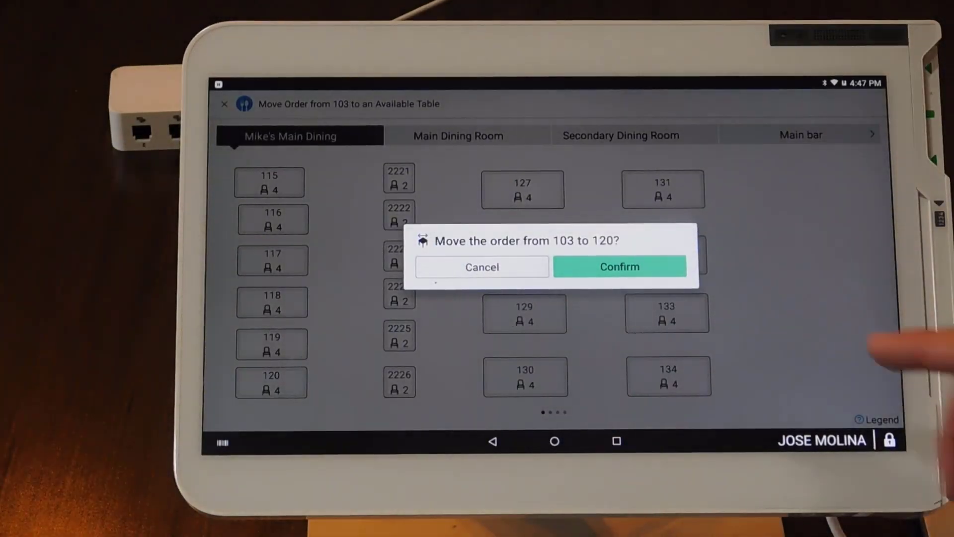
click(619, 266)
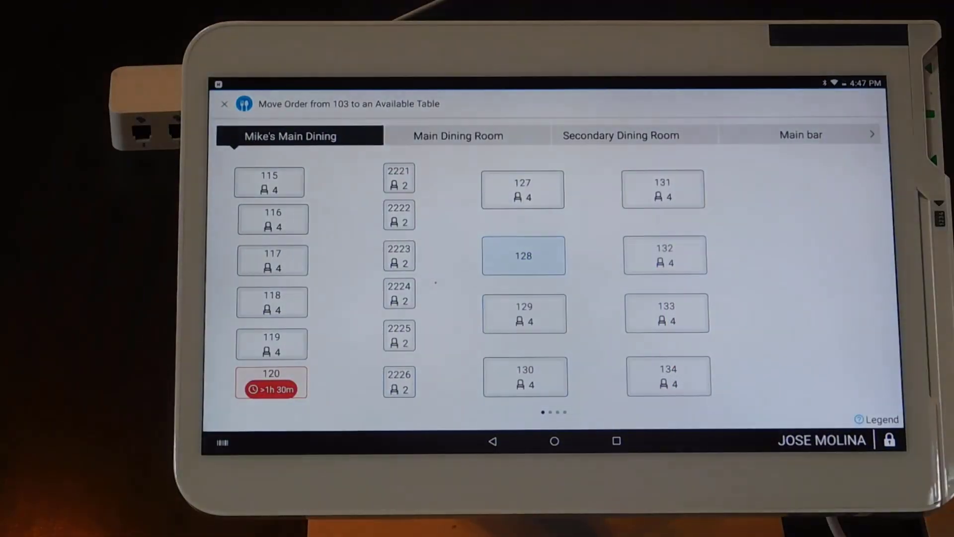
click(522, 255)
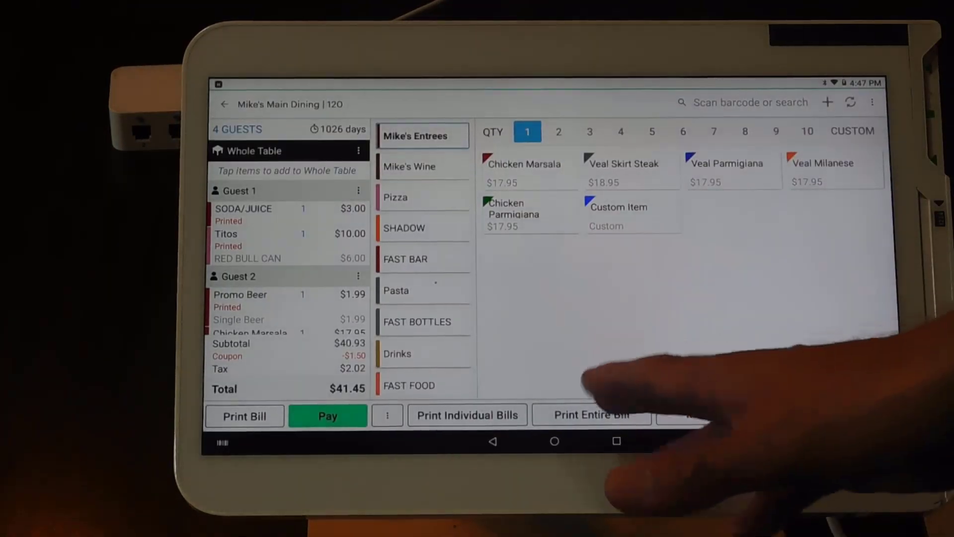
Open more actions on table 120's order to start Combine Orders
click(387, 415)
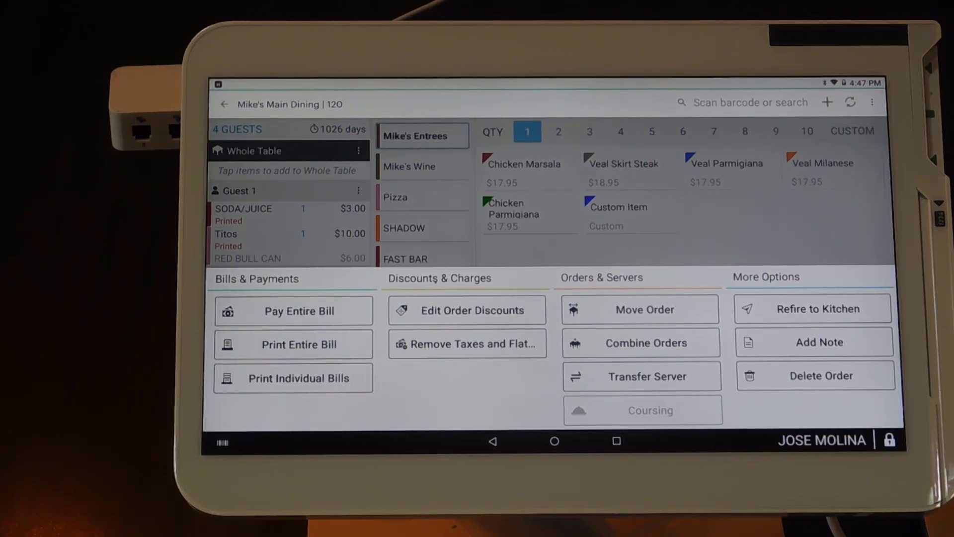
click(819, 341)
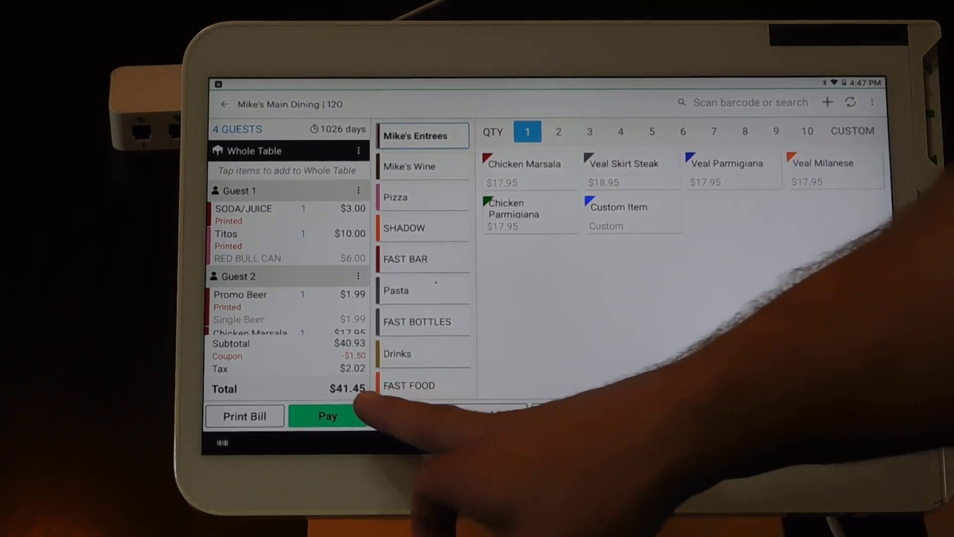
click(328, 416)
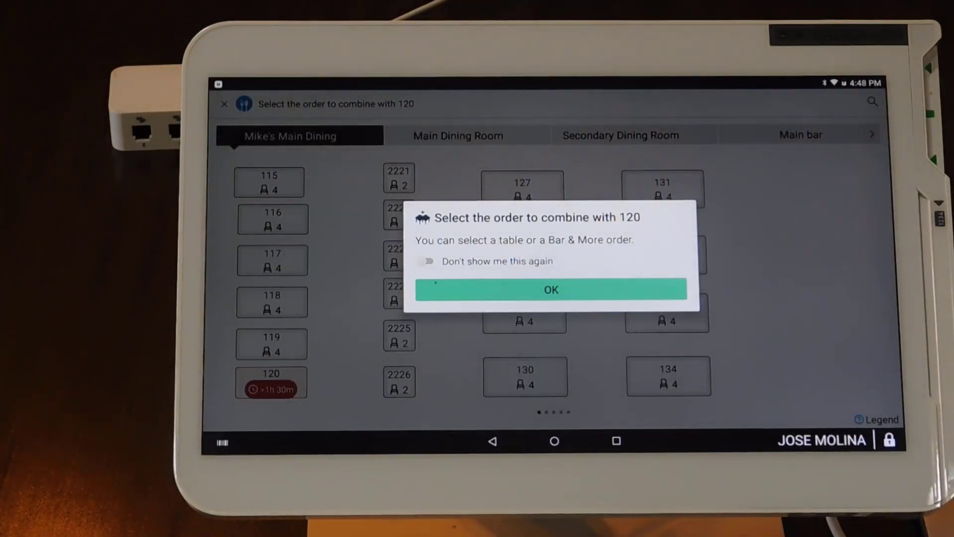
Dismiss the combine-orders instructions prompt
click(549, 289)
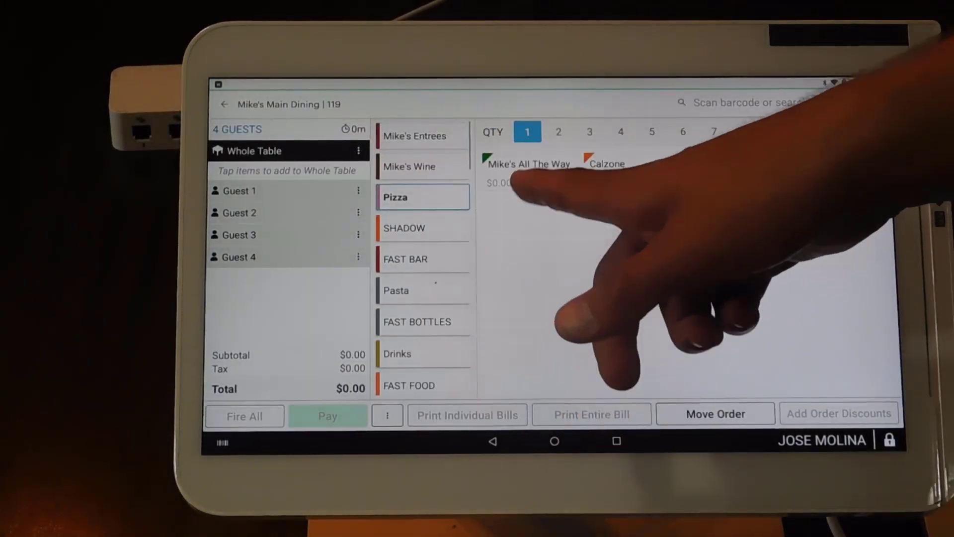
Add a Calzone and a medium Mike's All The Way with toppings, extra Pepperoni, WHOLE
click(607, 163)
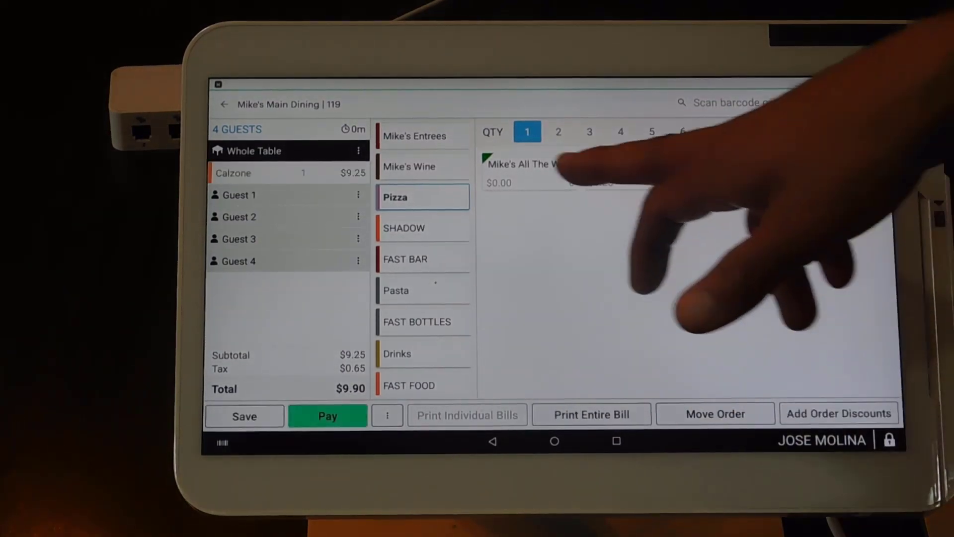
click(526, 165)
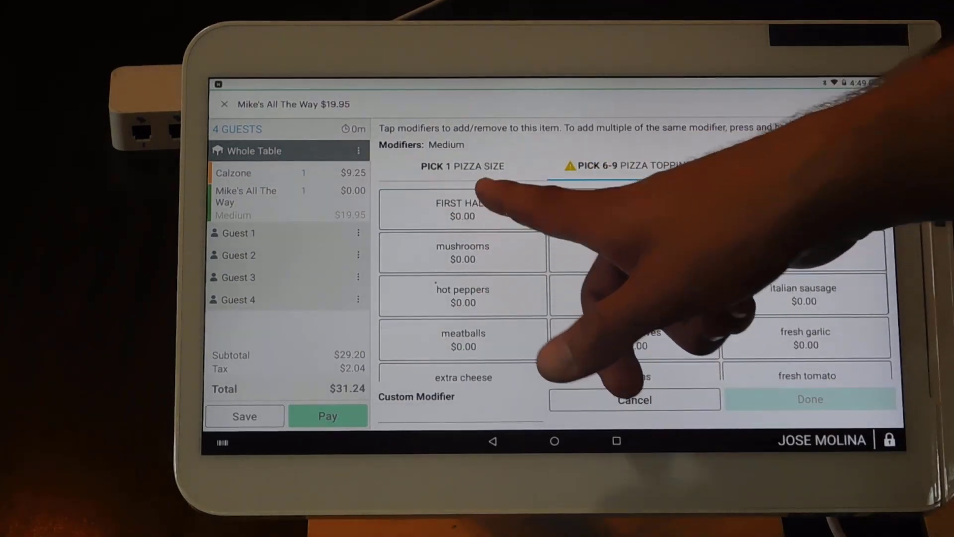
click(631, 209)
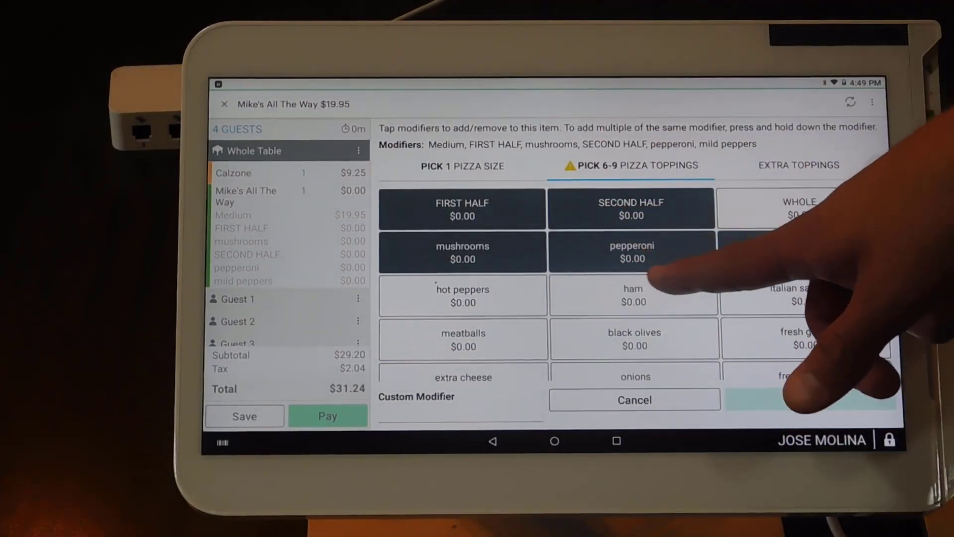
click(797, 164)
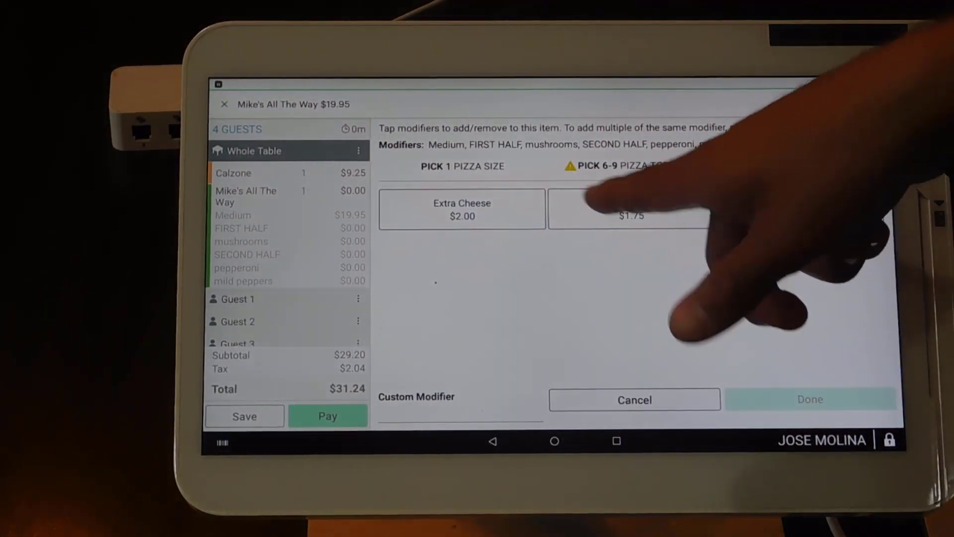
click(631, 209)
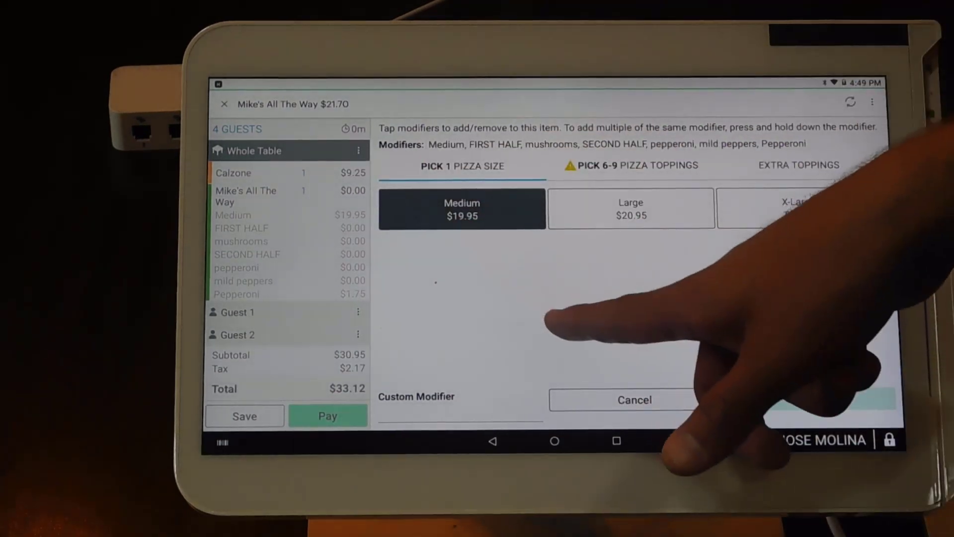
click(631, 165)
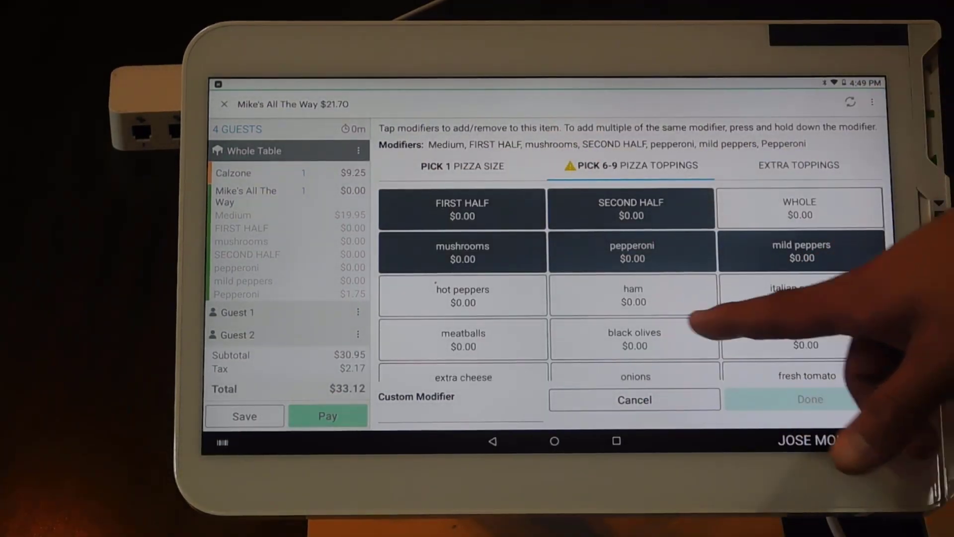
click(799, 209)
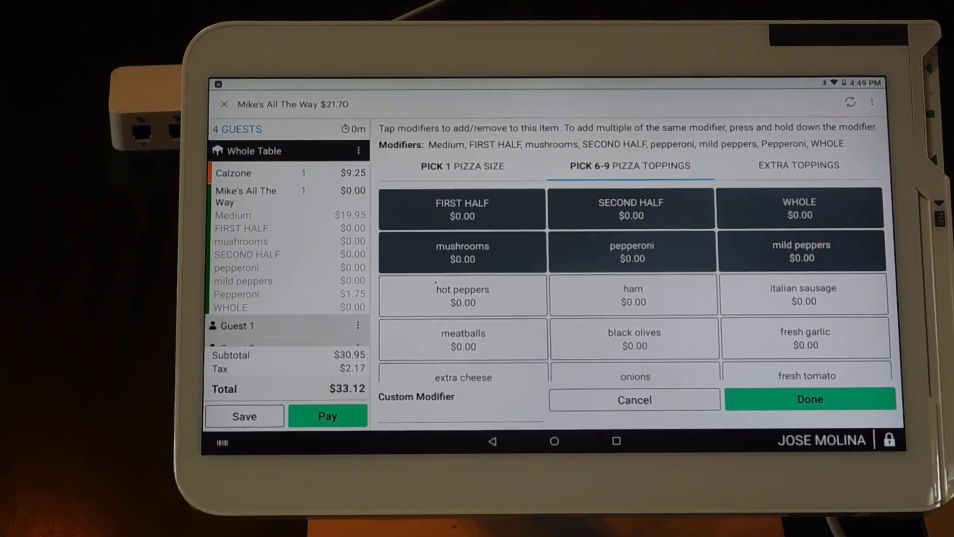
click(810, 399)
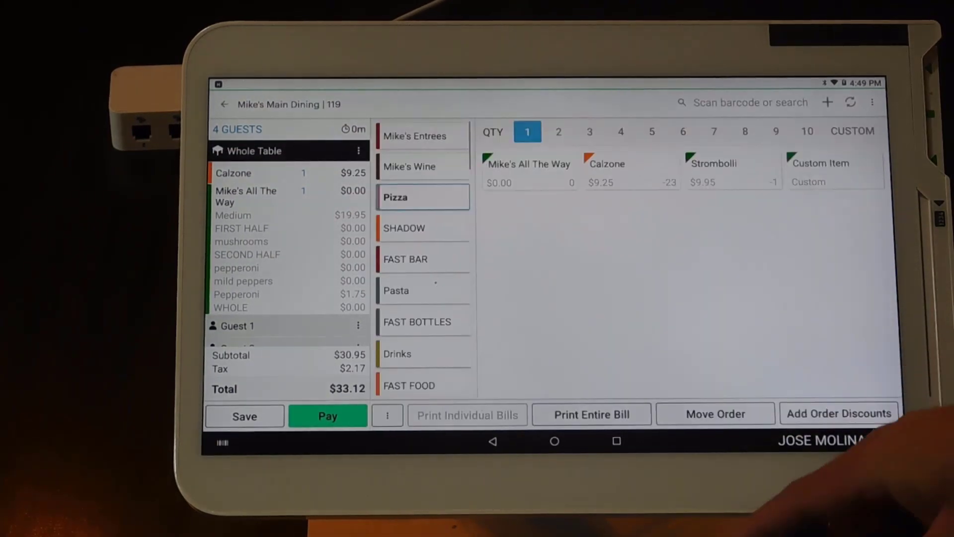
Refire table 119's Calzone and Mike's All The Way pizza to the order printer
click(224, 103)
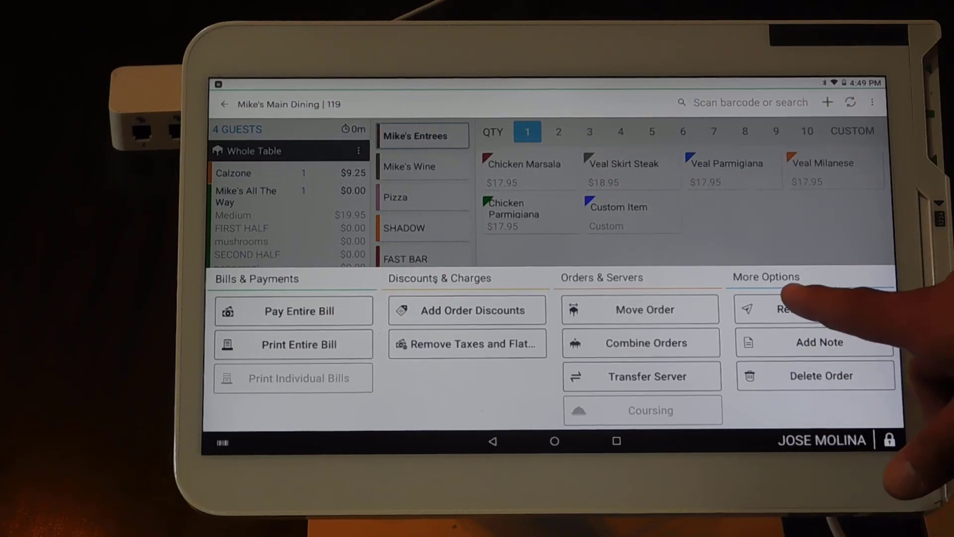
click(816, 309)
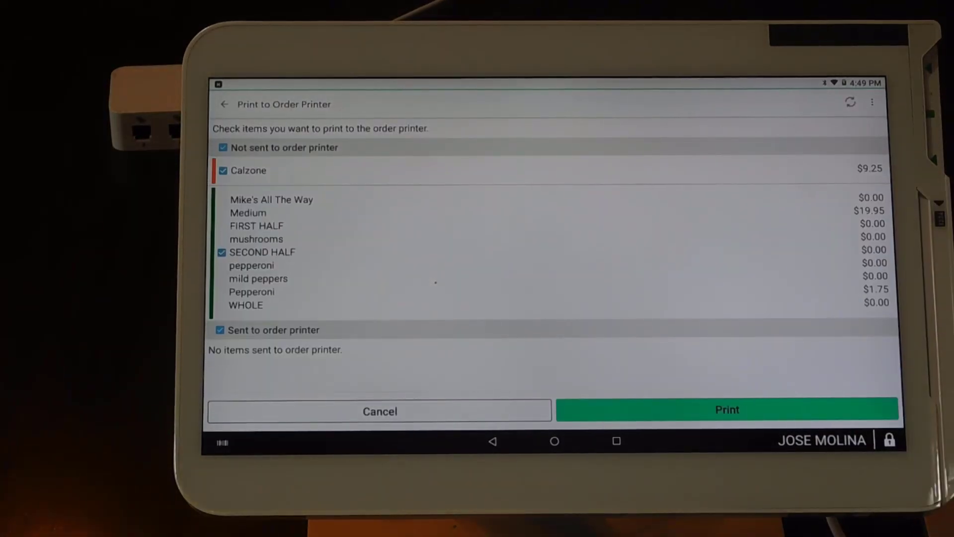
click(726, 409)
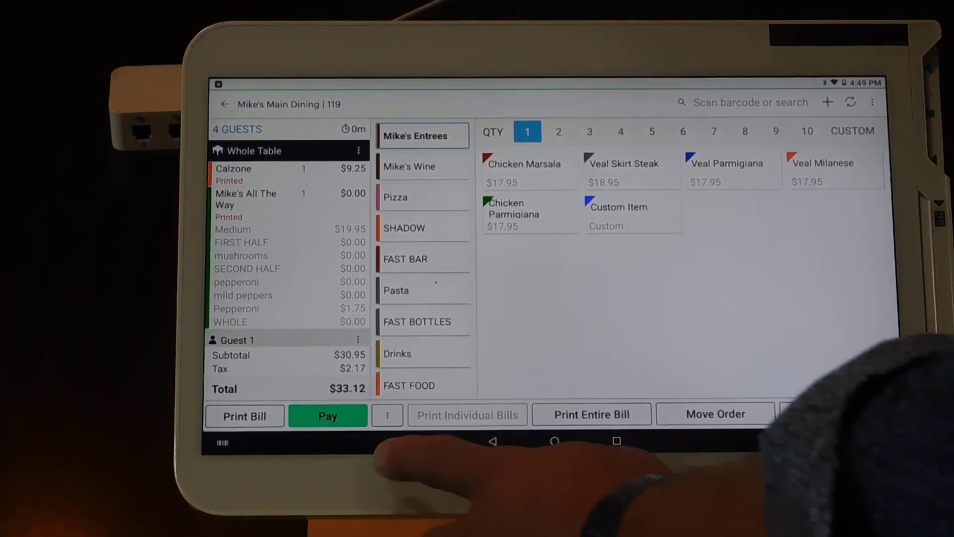
Reopen table 119 and start Combine Orders, picking table 120 as the target
click(225, 103)
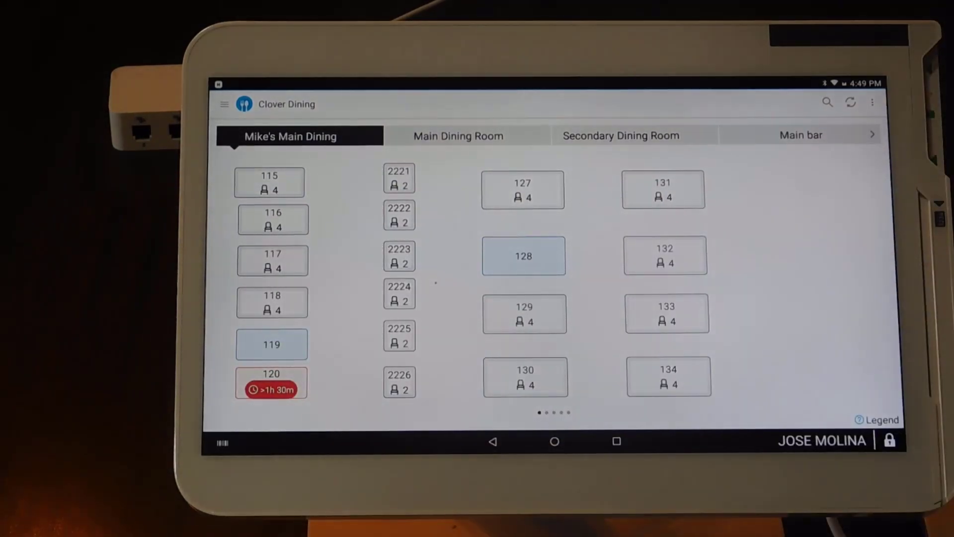
click(270, 344)
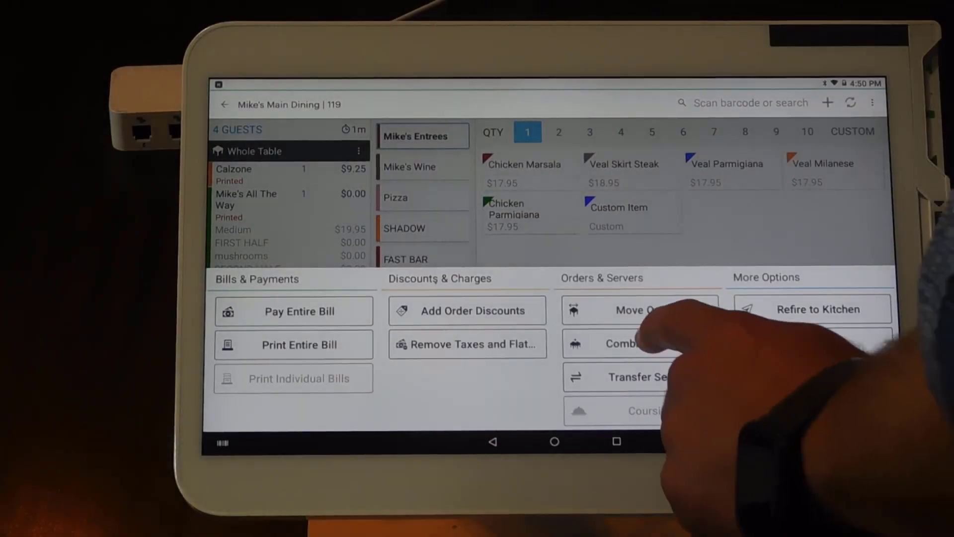
click(633, 343)
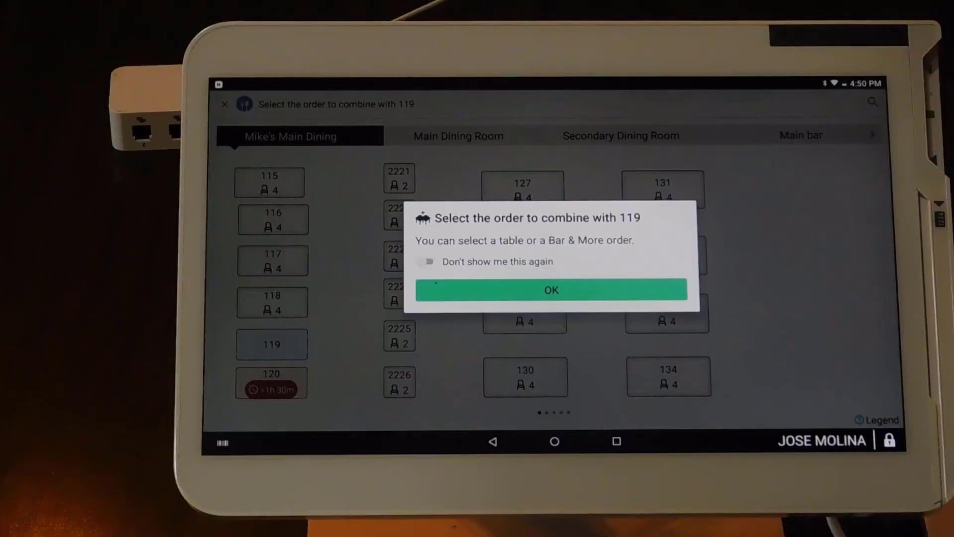
click(550, 290)
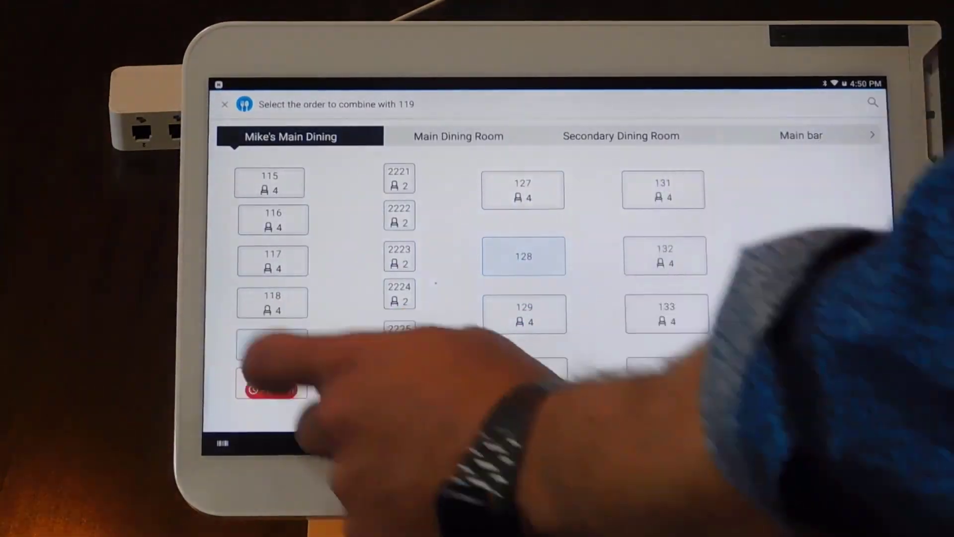
click(271, 382)
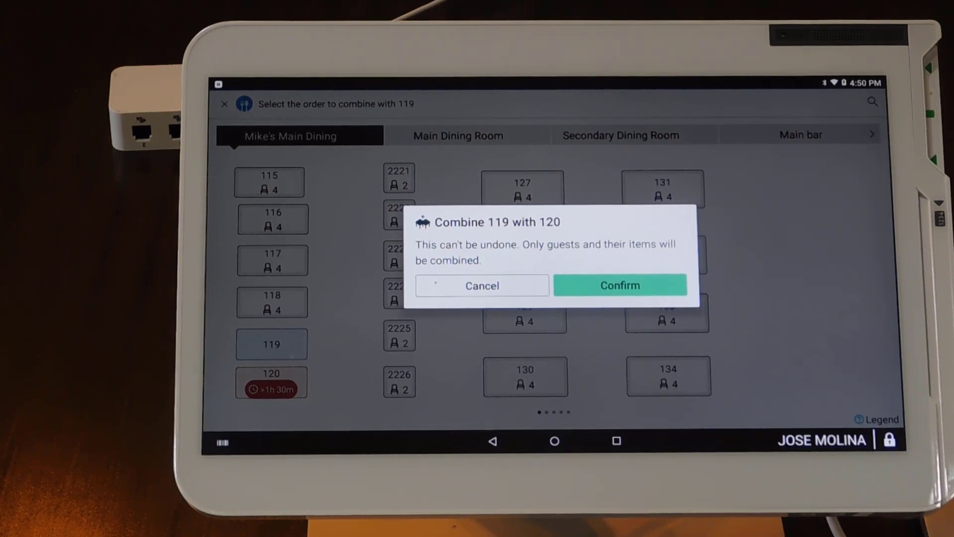
Confirm the Combine 119 with 120 dialog
click(620, 286)
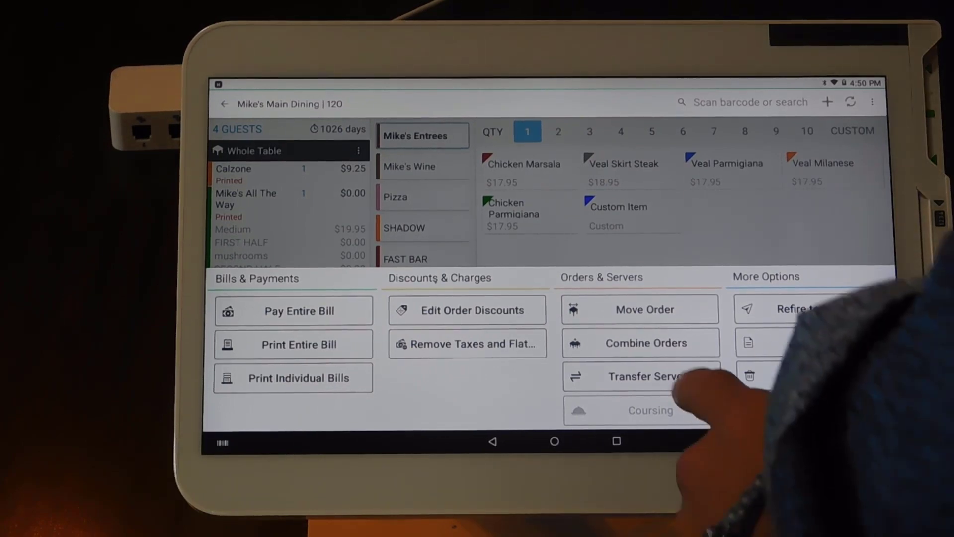
Go back to the Mike's Main Dining floor plan with table 119 now empty
click(639, 376)
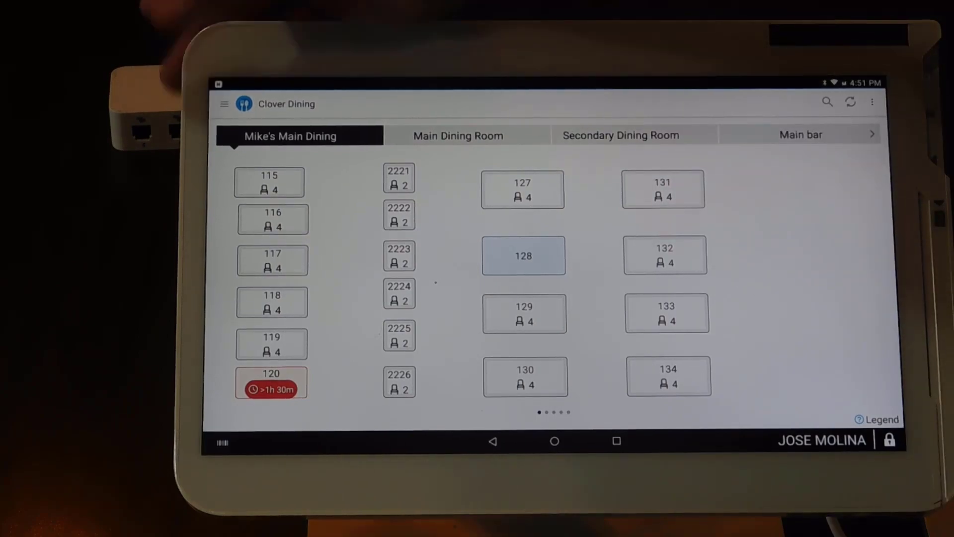
click(224, 103)
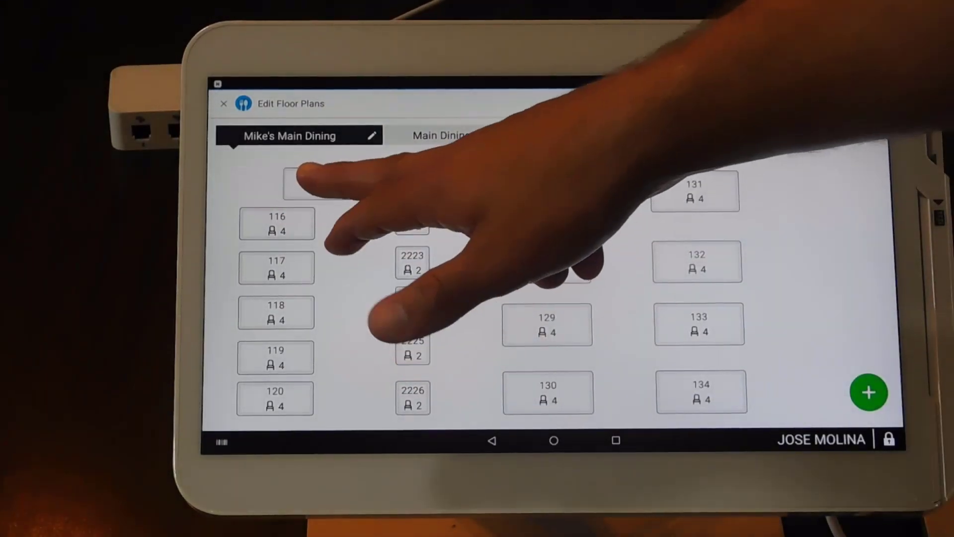
Select table 115 in Edit Floor Plans to open its table settings
click(286, 177)
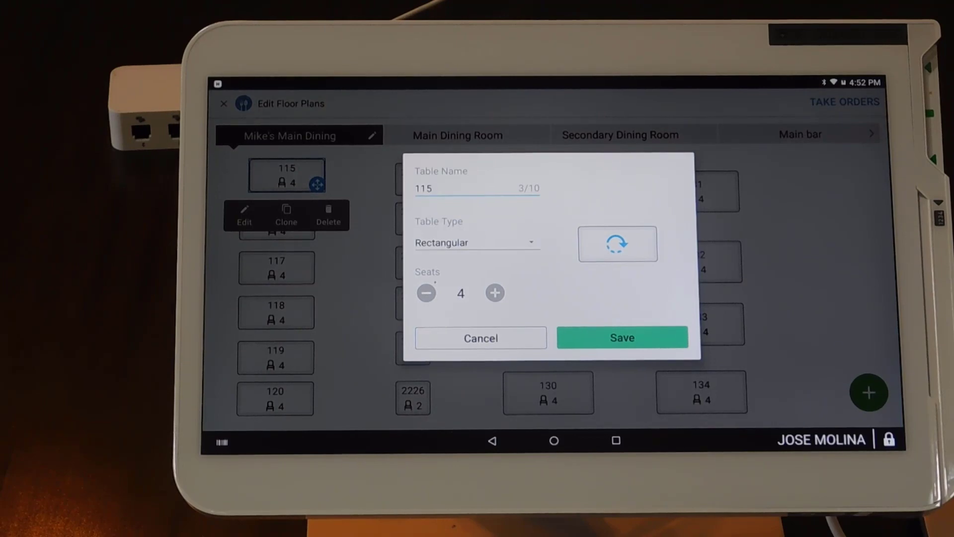
Change table 115 to a Round table with 3 seats and save
click(476, 242)
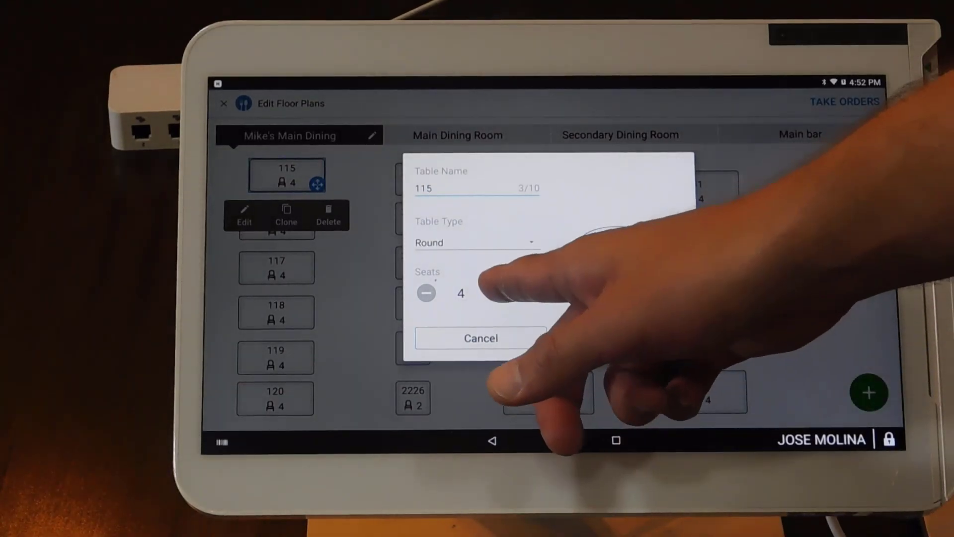
click(426, 292)
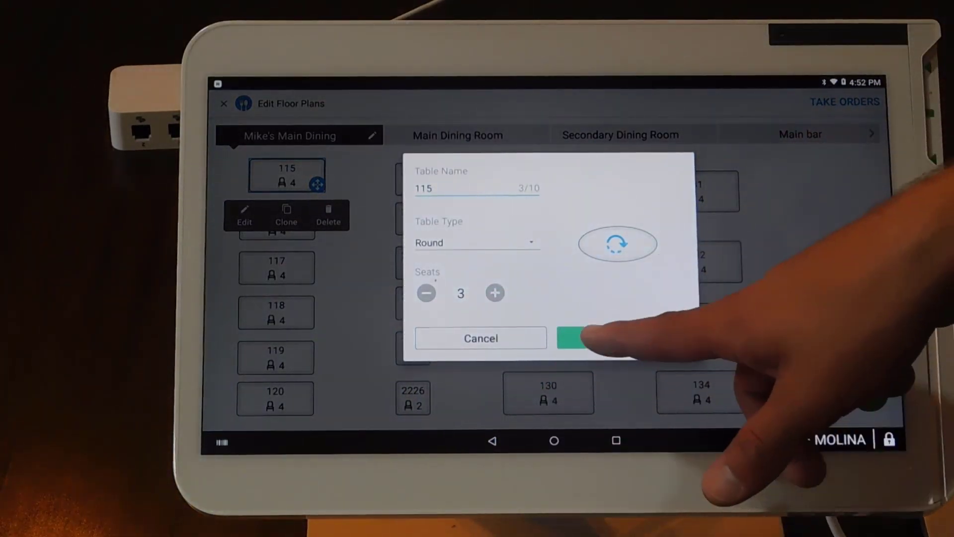
click(602, 337)
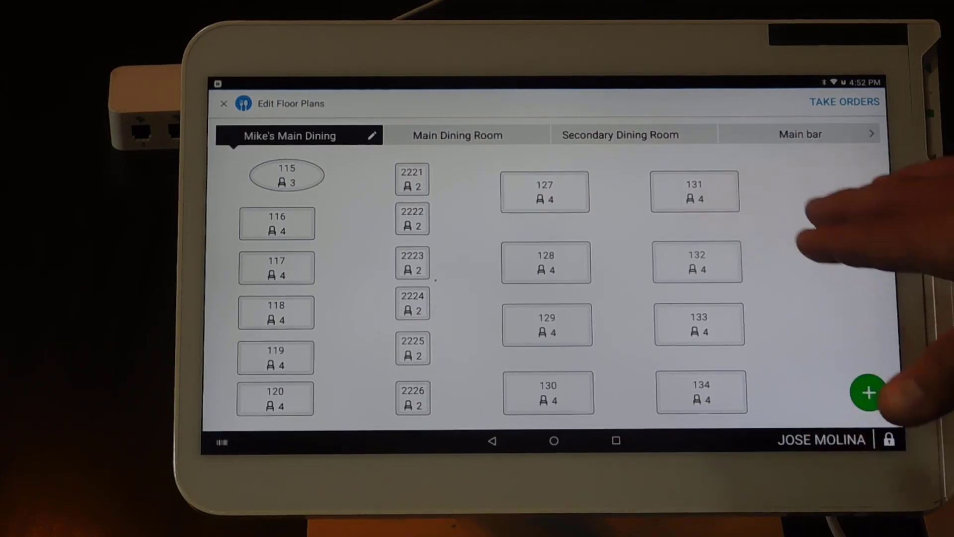
mouse_move(864, 392)
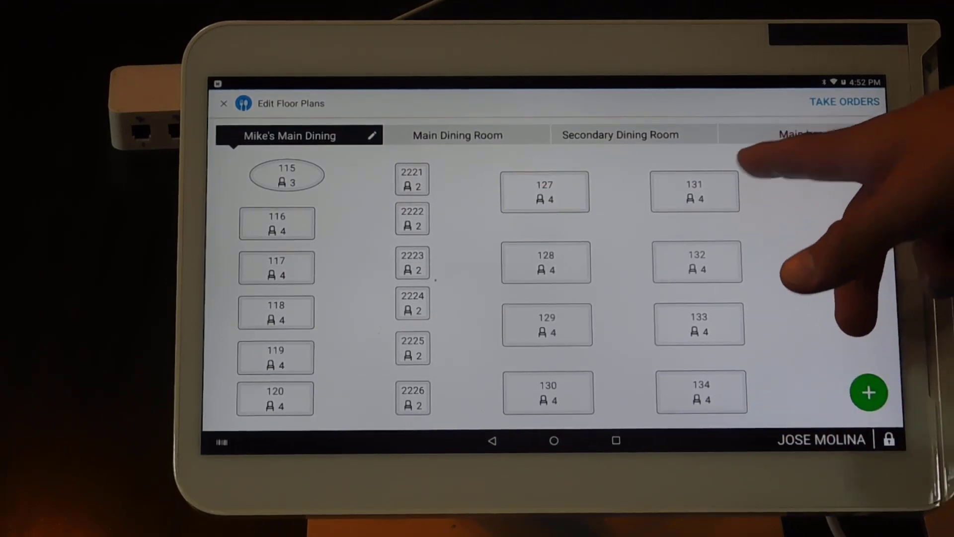
Browse the Main Dining Room, Secondary Dining Room and Bar & More sections and their options, ending on Bar & More
click(456, 135)
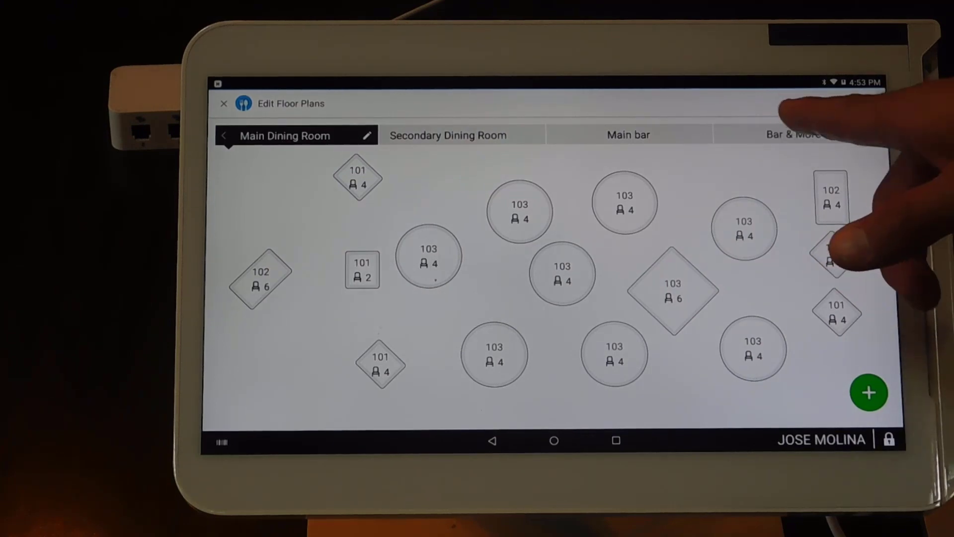
click(791, 135)
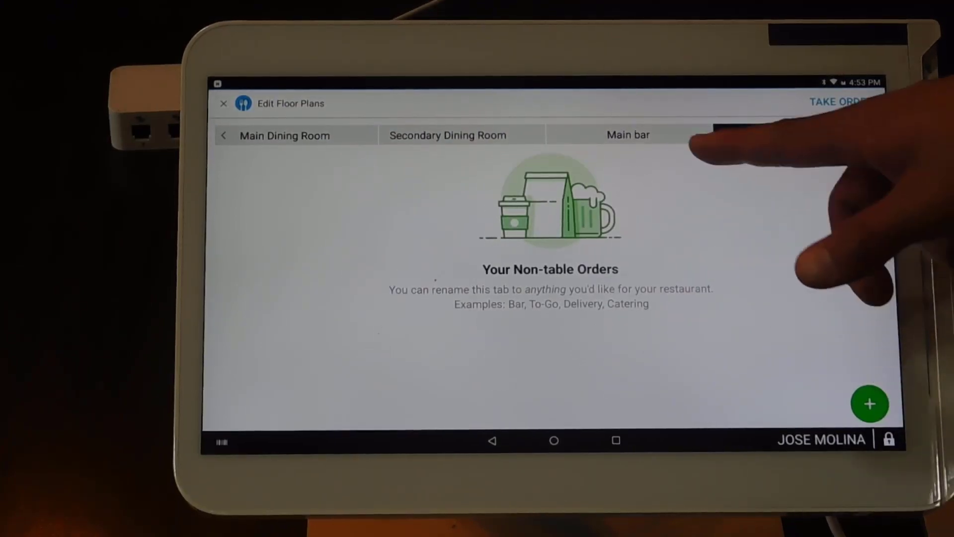
click(793, 134)
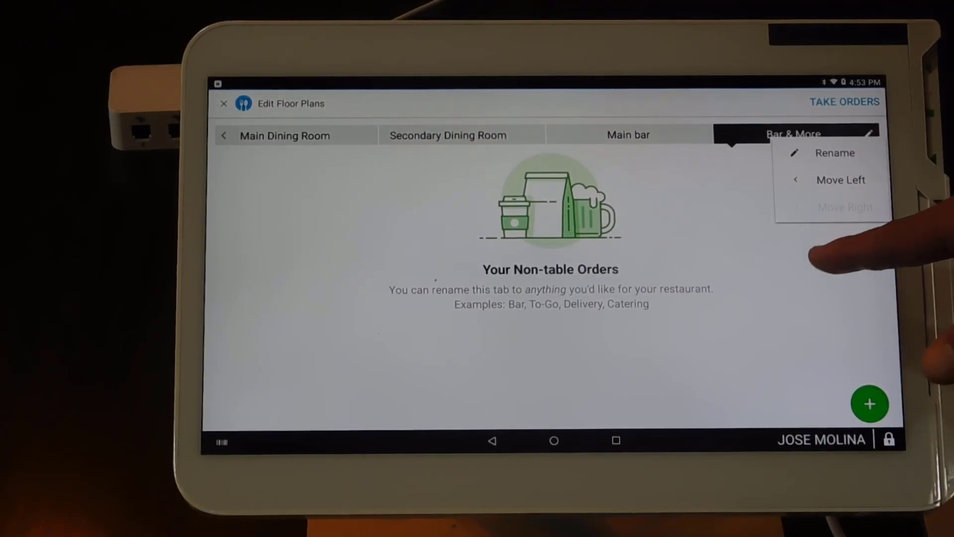
click(627, 135)
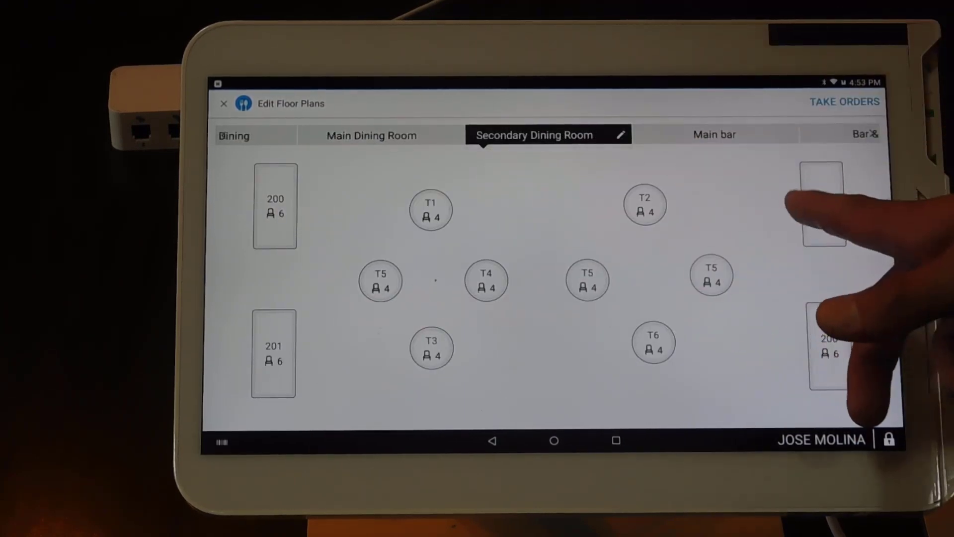
click(715, 133)
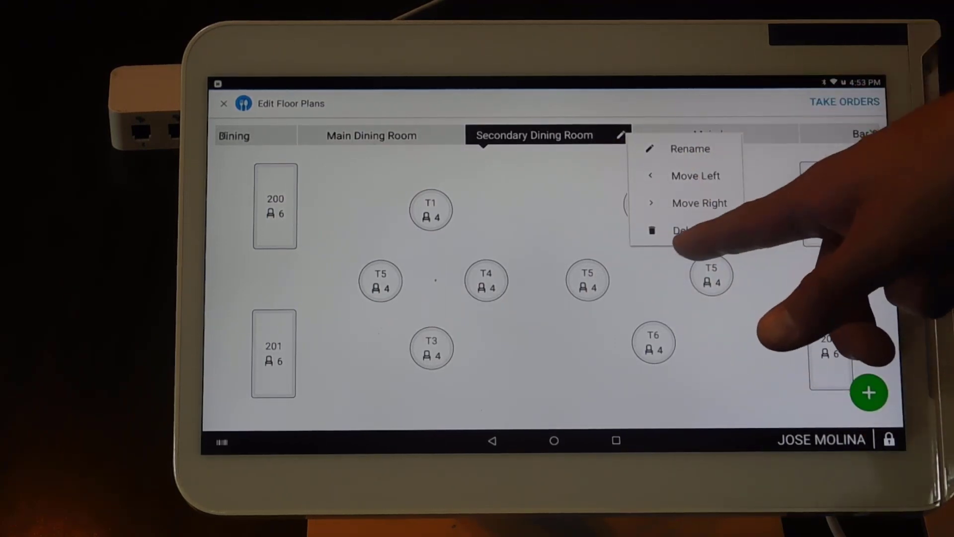
click(682, 230)
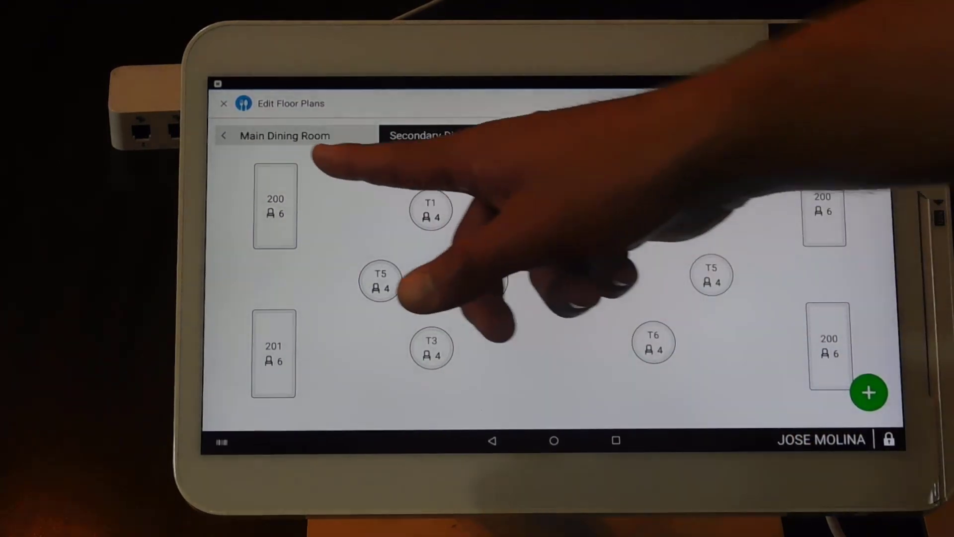
click(793, 134)
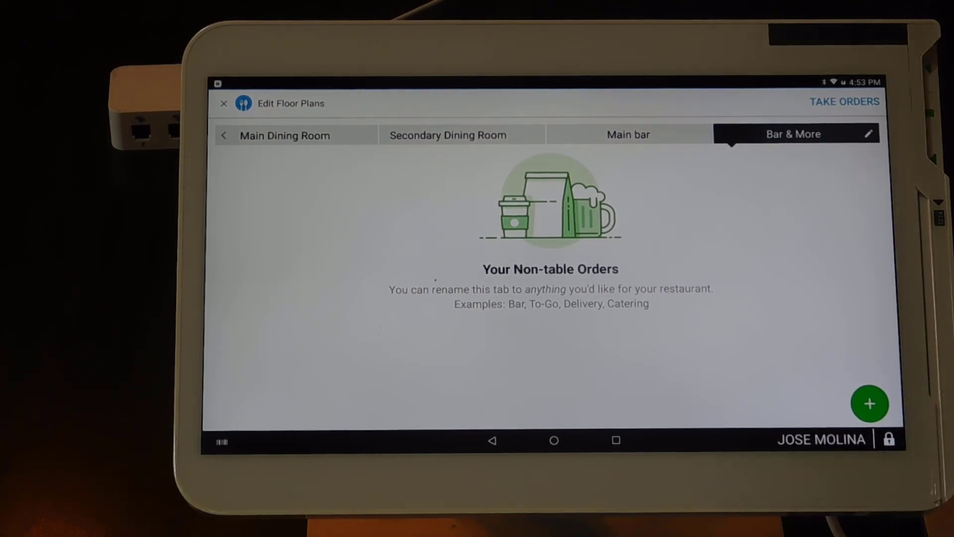
Exit floor-plan editing and open Clover Dining Settings from the navigation menu
click(223, 103)
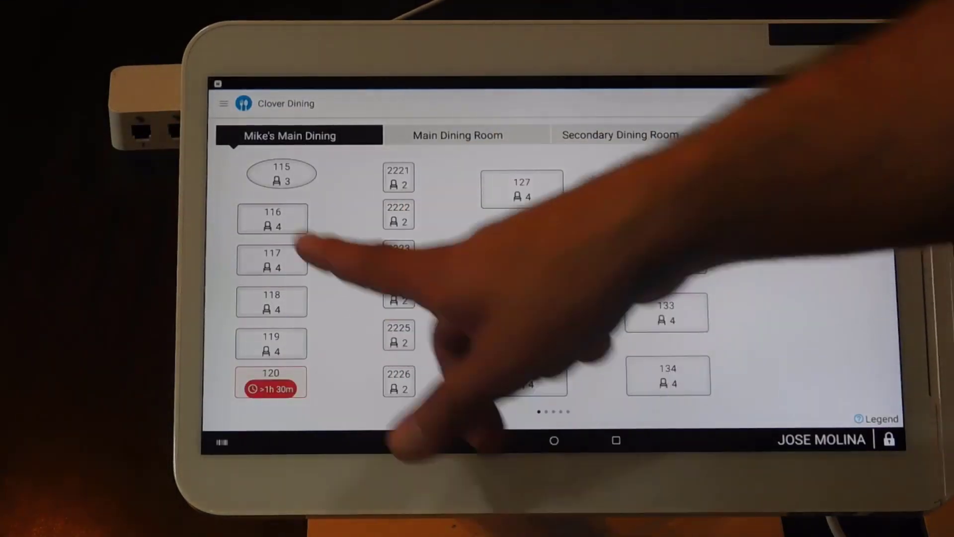
click(223, 103)
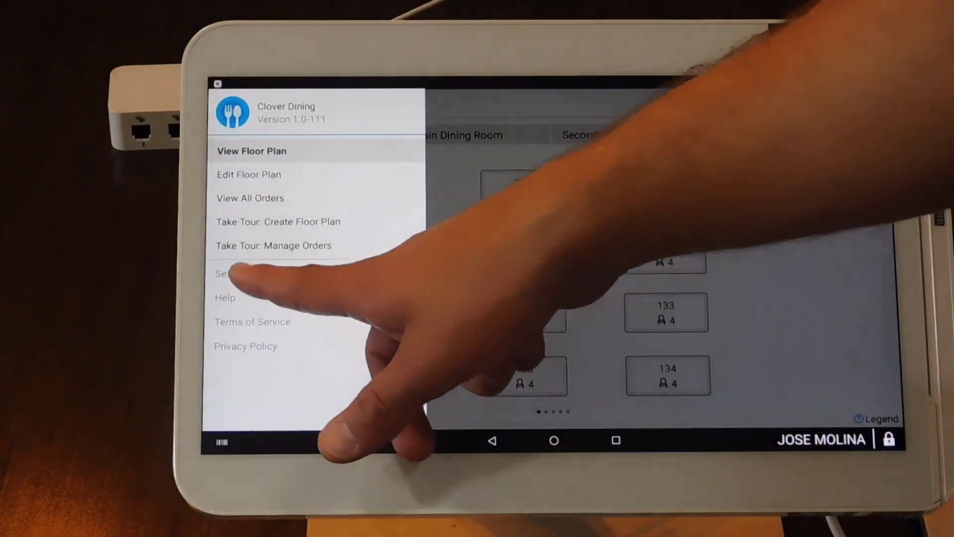
click(225, 273)
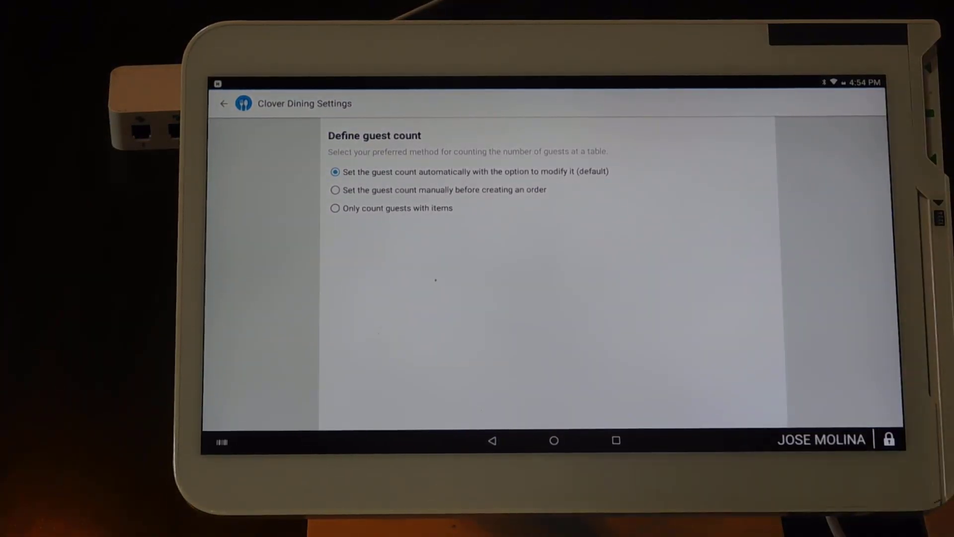
Return to the Settings list and open Enable Fast Action Bar
click(223, 103)
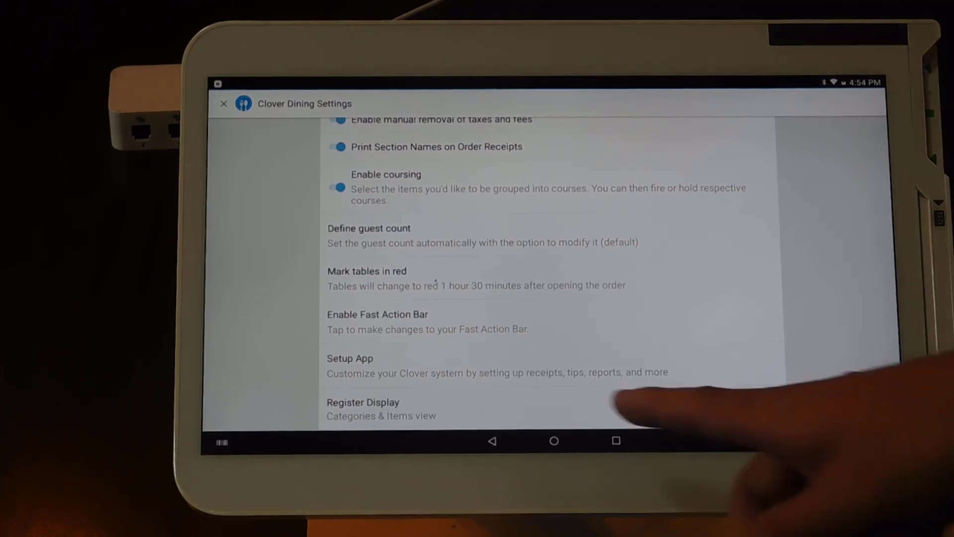
click(377, 322)
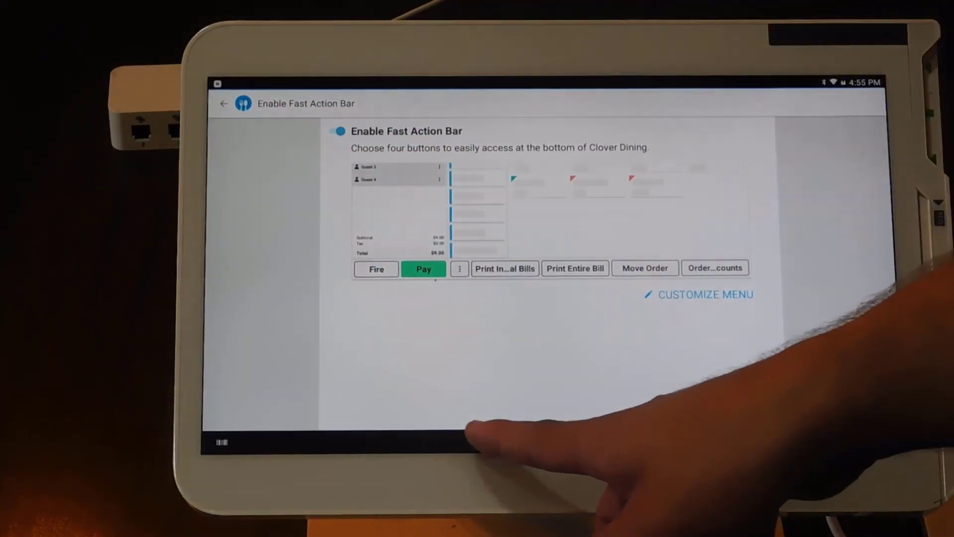
Exit settings to the floor plan and show the navigation menu
click(223, 103)
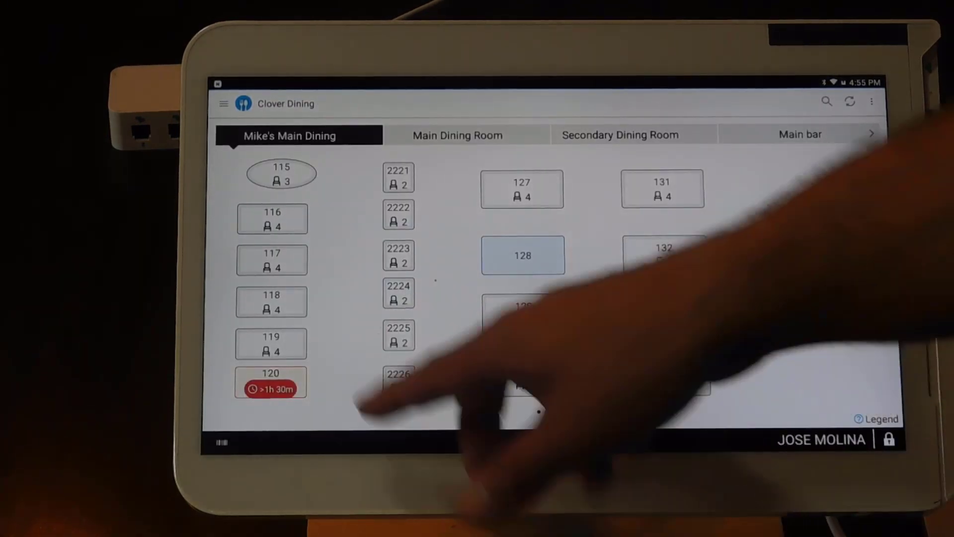
click(223, 102)
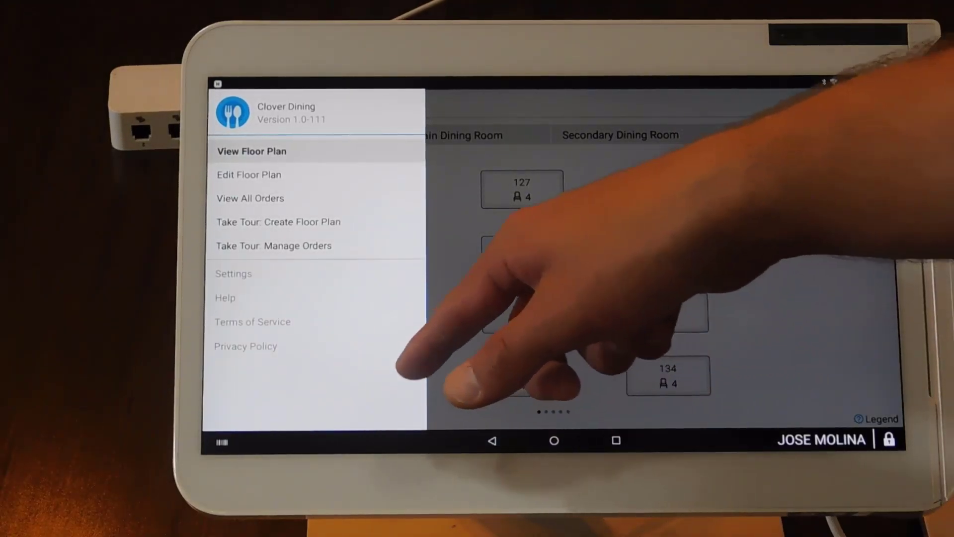